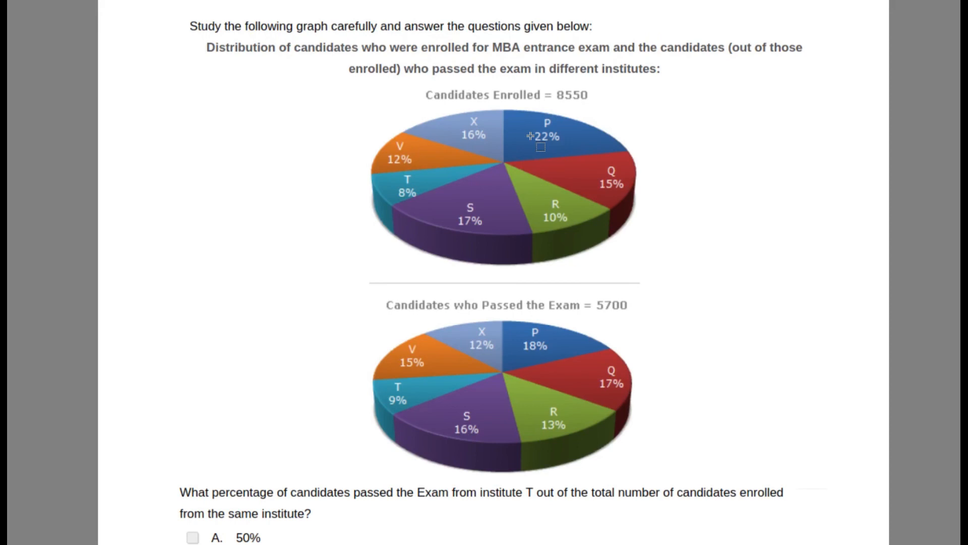
mouse_move(17, 96)
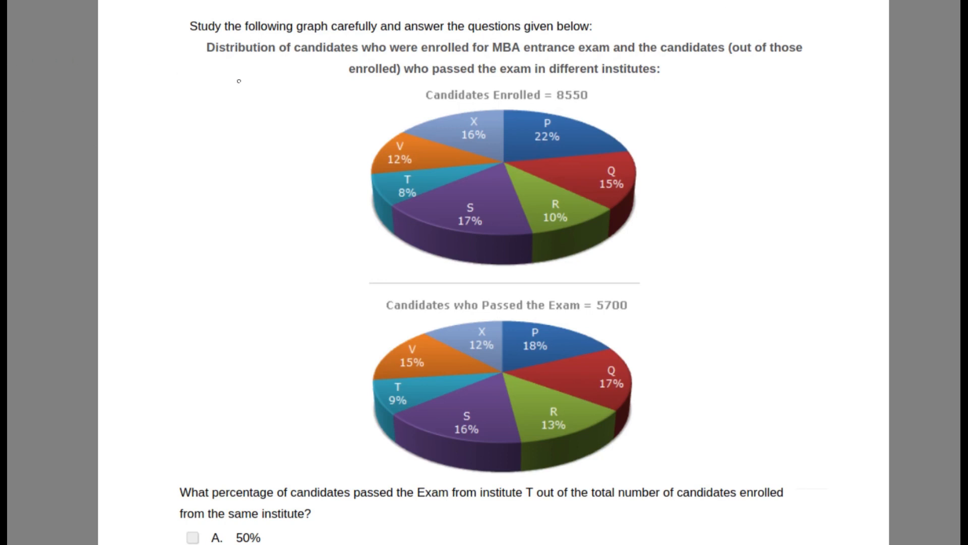
mouse_move(364, 101)
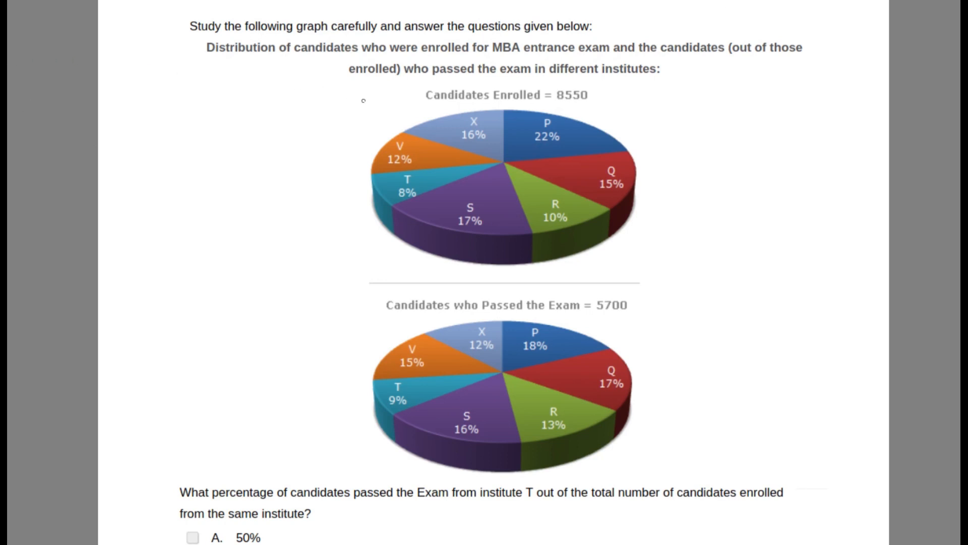
mouse_move(243, 14)
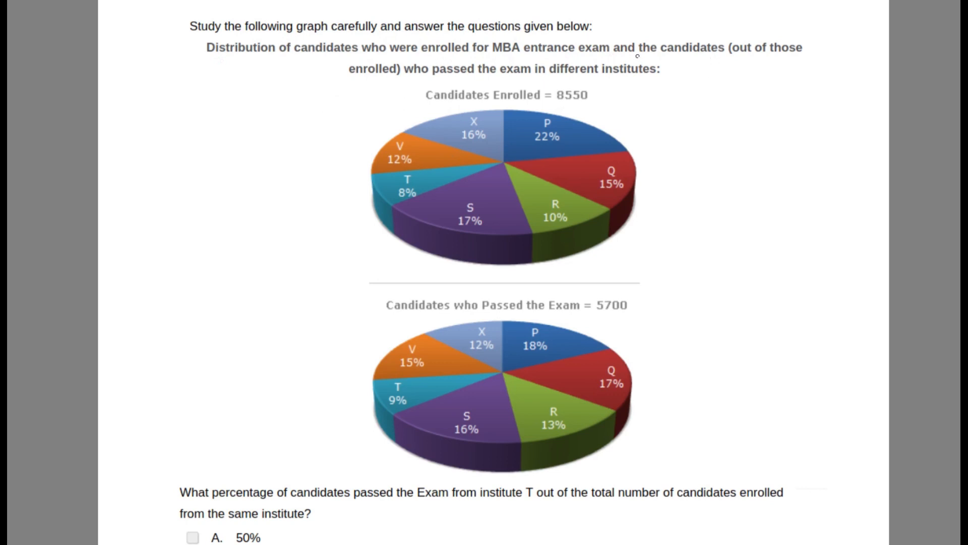
mouse_move(729, 99)
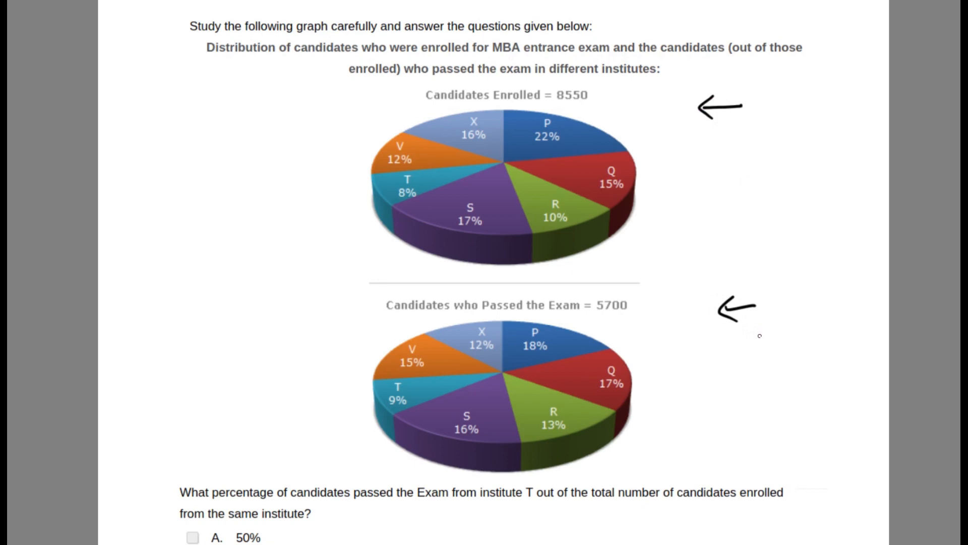
Step: Scroll down to the lower pie chart showing institute T's 9% passed slice
scroll(down, 3)
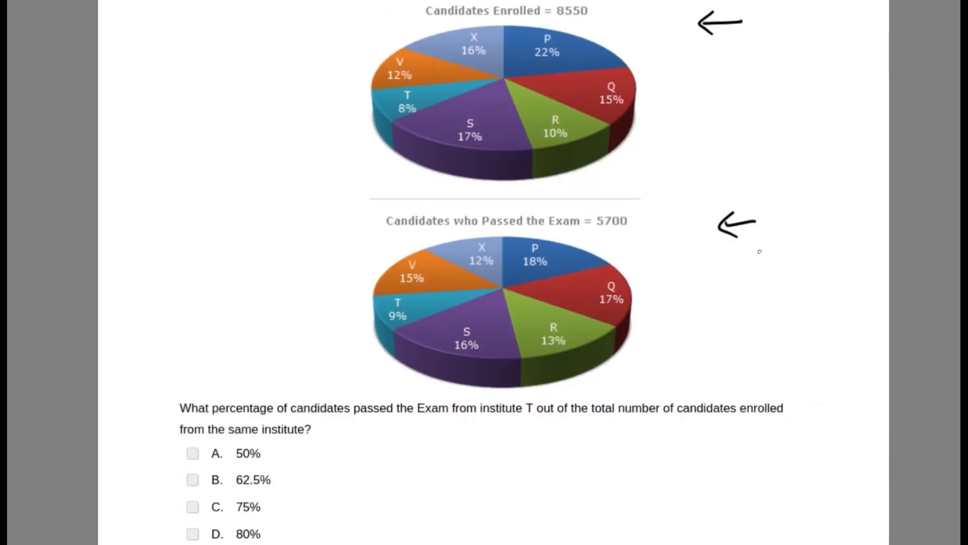
scroll(down, 3)
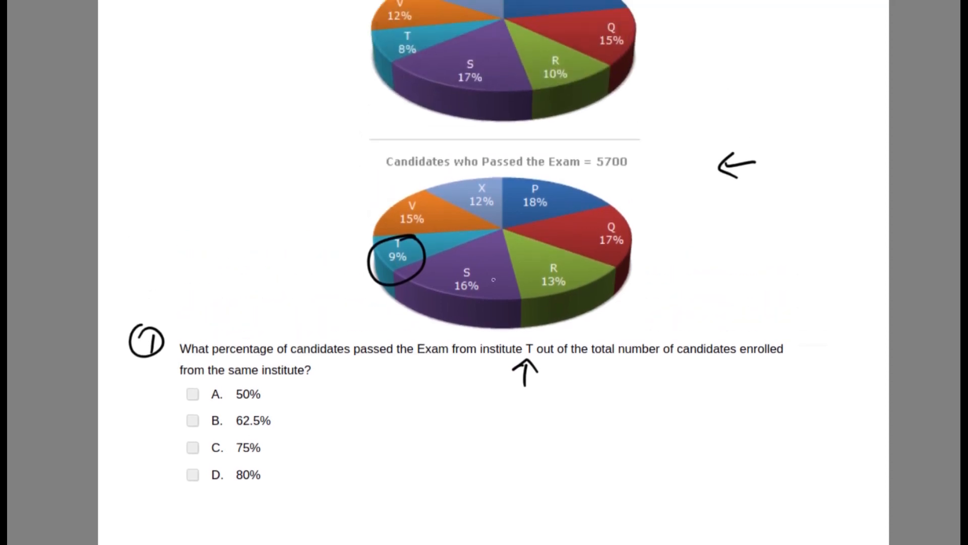
Step: Scroll to bring T's 8% enrolled slice into view for marking
scroll(down, 3)
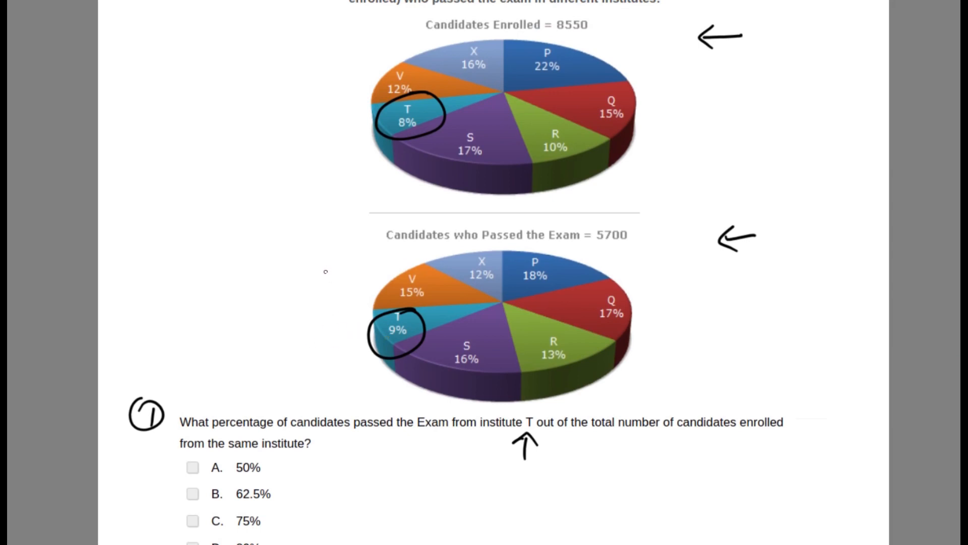
mouse_move(349, 350)
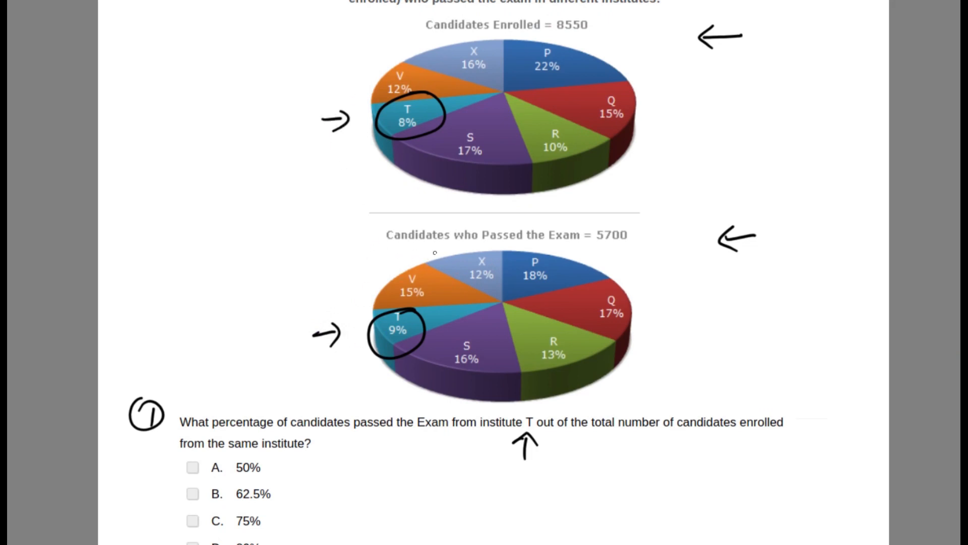
mouse_move(365, 306)
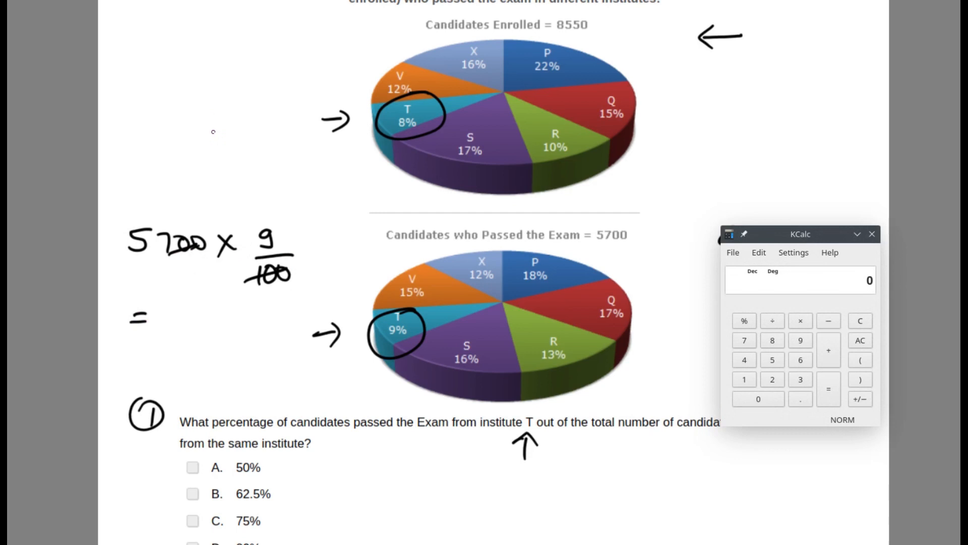
Step: Compute T's passed count 5700 × 9/100 in KCalc, giving 486
click(800, 340)
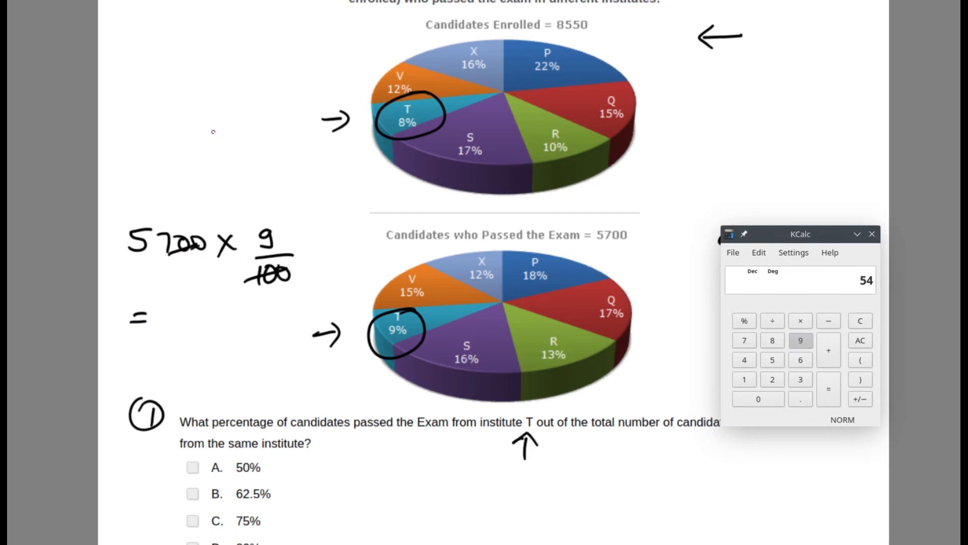
click(800, 340)
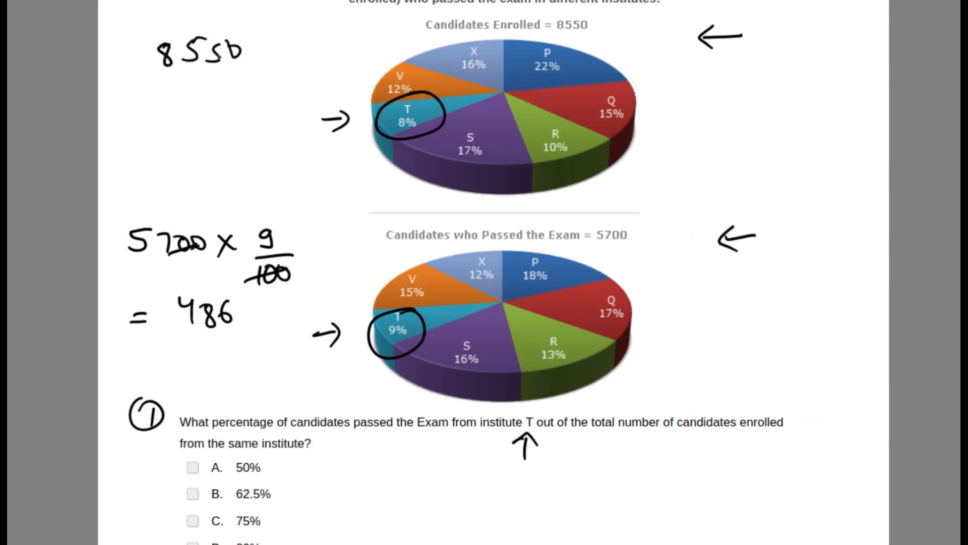
Step: Write 8550 × 8/100 and compute T's enrolled count in KCalc as 684
drag(138, 79, 250, 79)
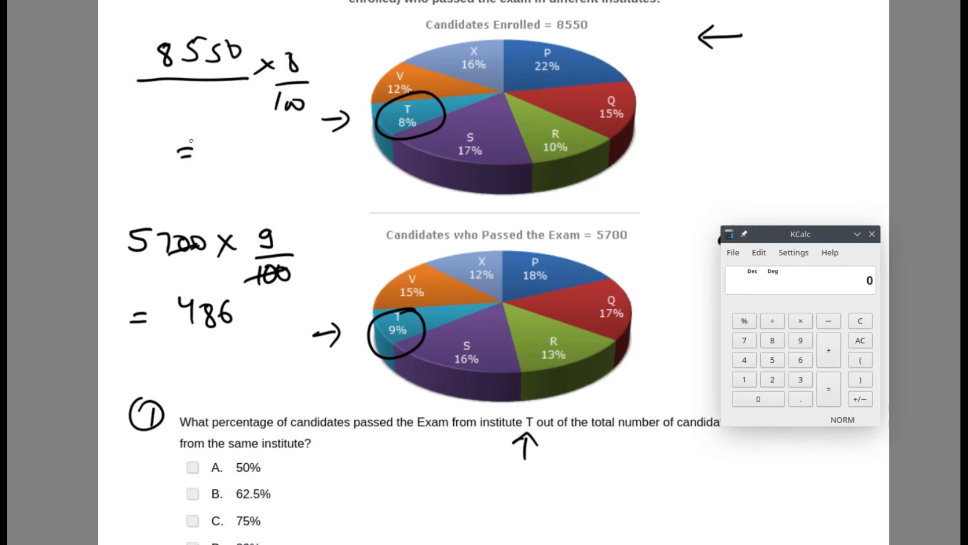
click(758, 399)
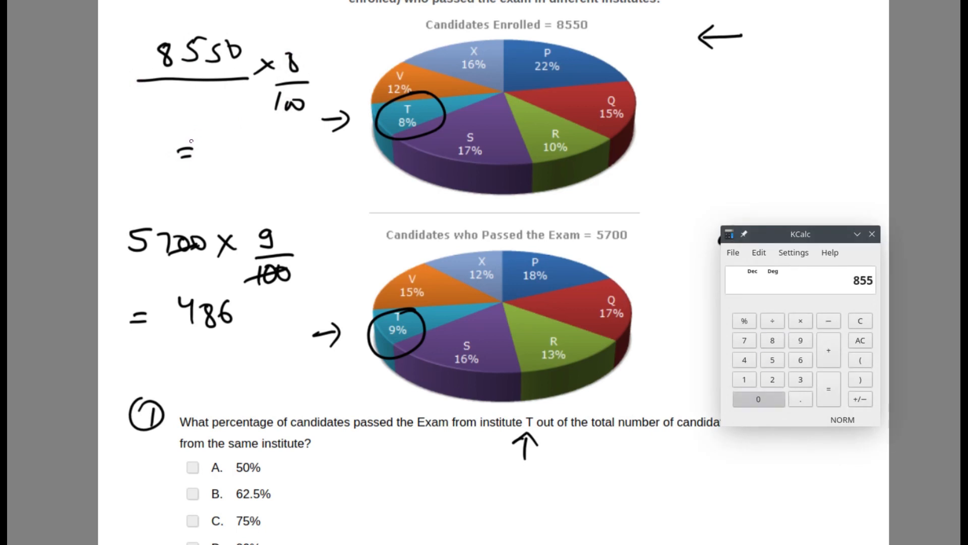
click(772, 340)
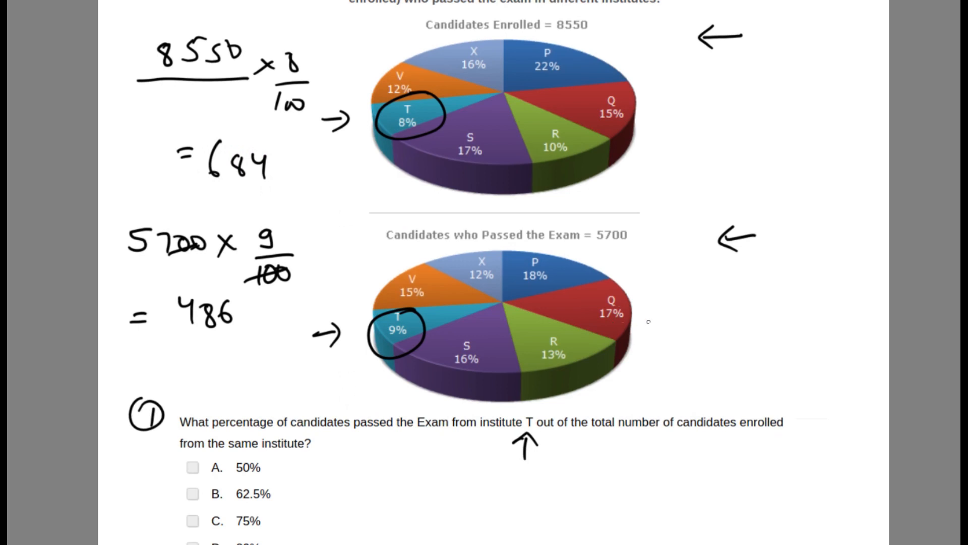
text(486)
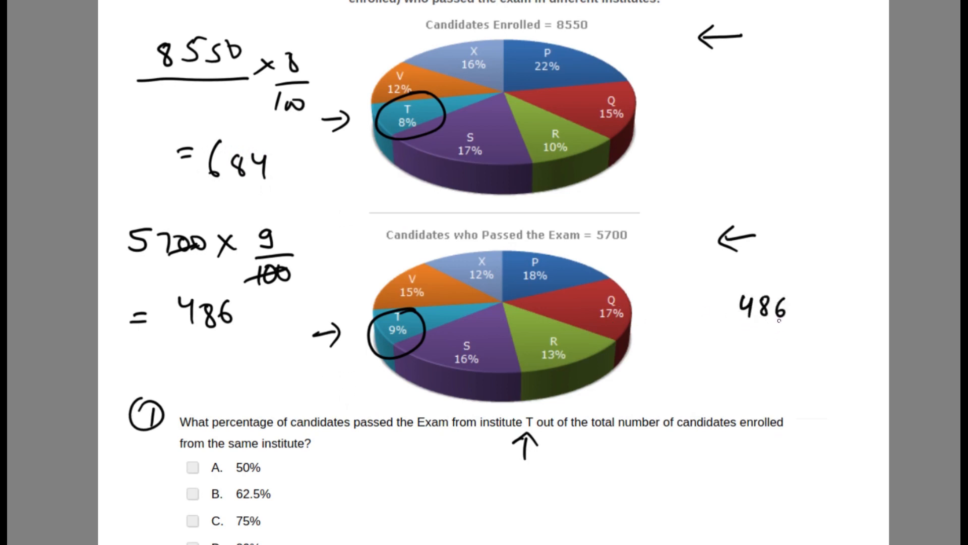
Step: Write 486 beside the passed chart to set up T's ratio 486 ÷ 684
drag(736, 330, 793, 329)
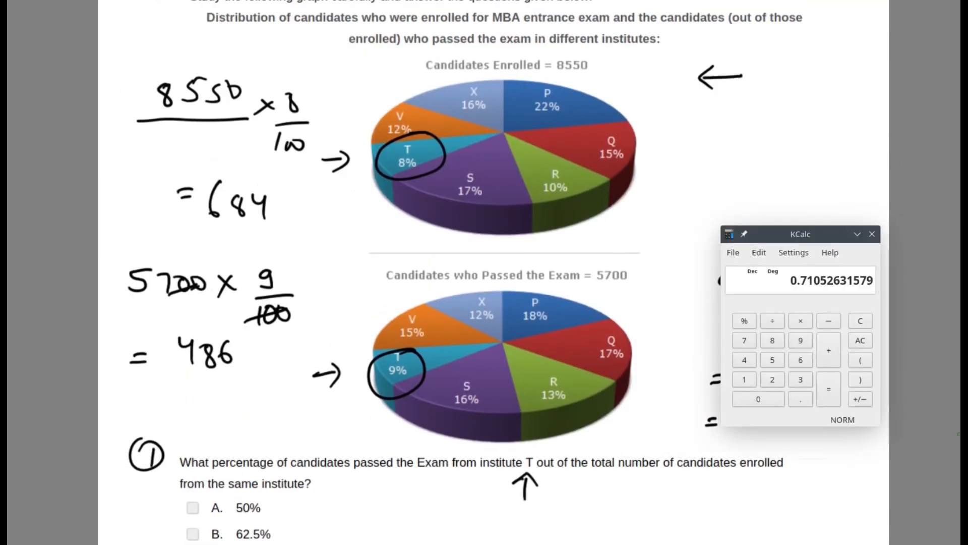
Step: Recompute 5700 × 9/100 in KCalc to get T's passed count as 513
click(860, 340)
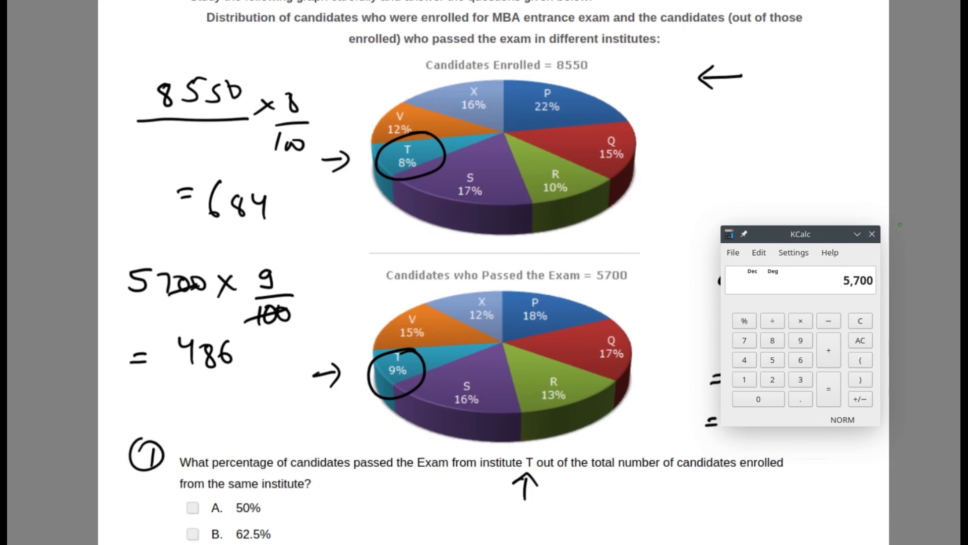
click(800, 398)
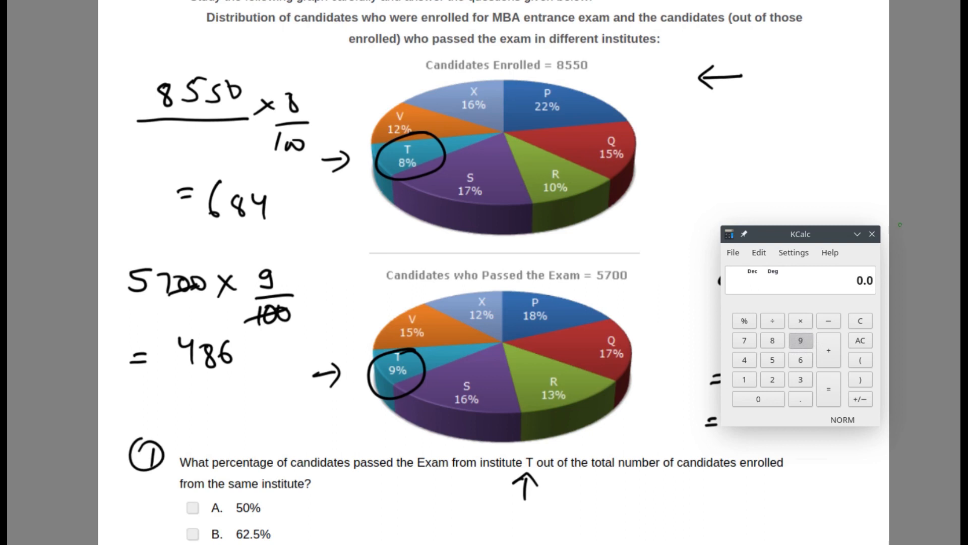
click(800, 340)
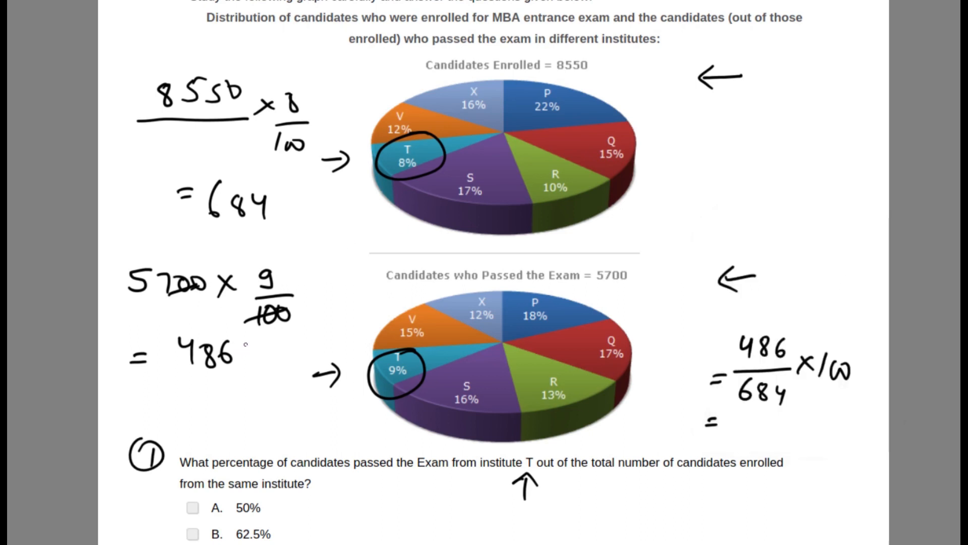
Step: Correct 486 to 513 on the page for the ratio 513/684
text(513)
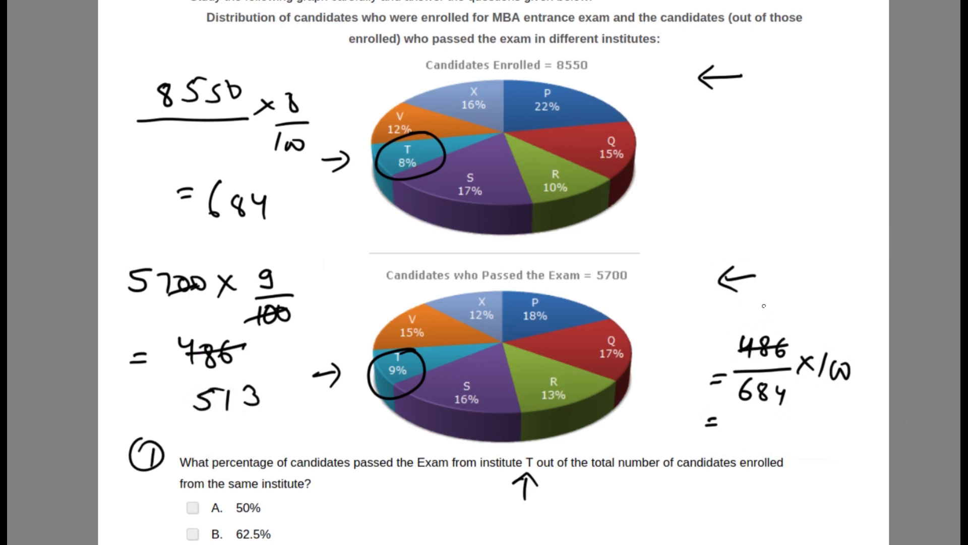
text(513)
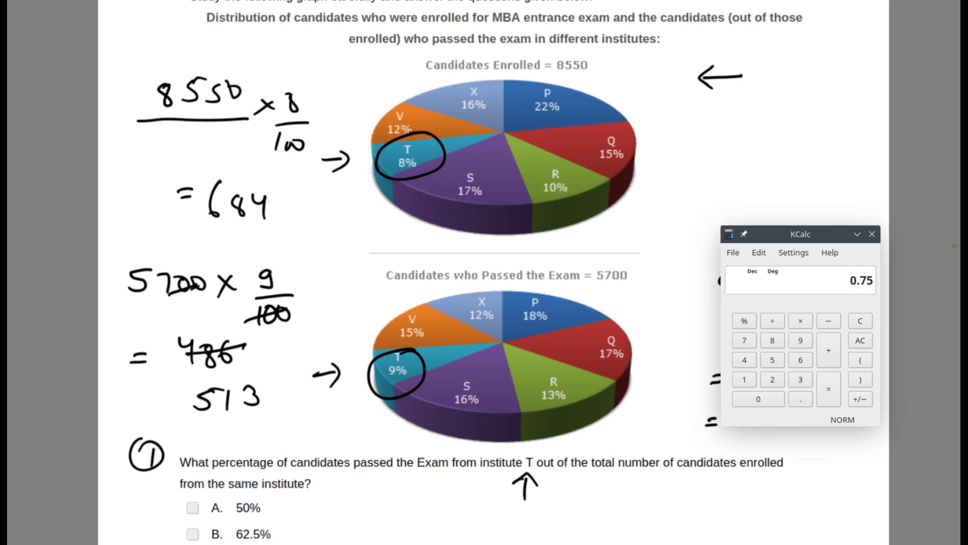
Step: Tick option C, 75%, as the answer to question 1
scroll(down, 3)
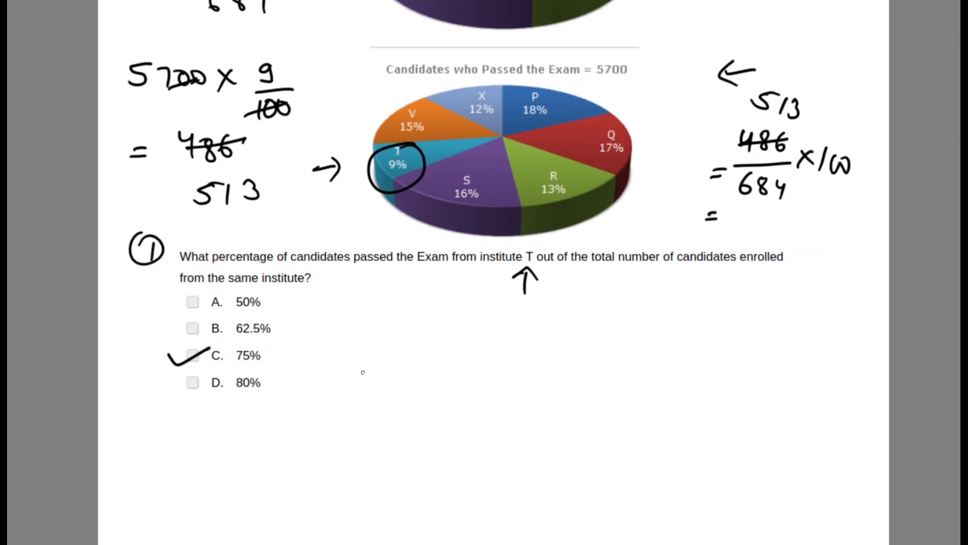
drag(318, 361, 380, 370)
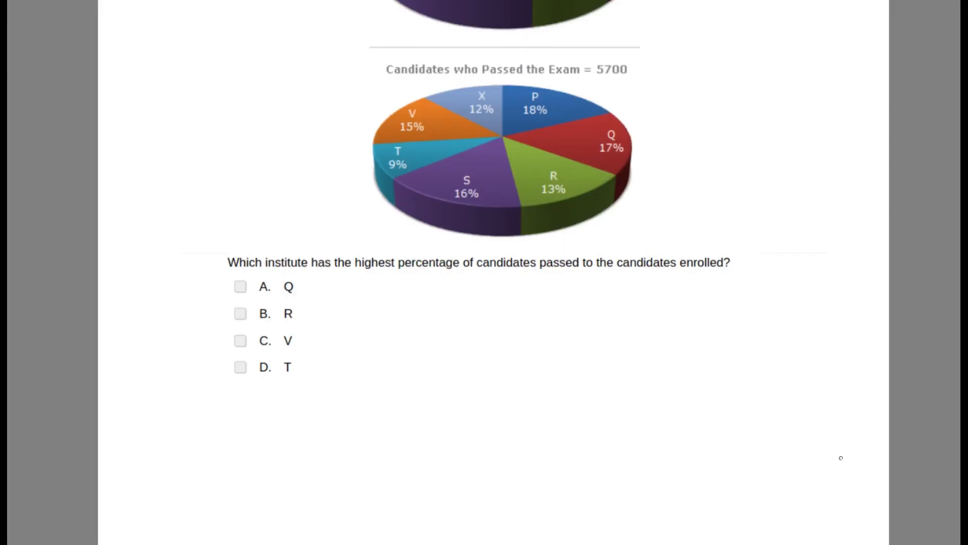
mouse_move(798, 430)
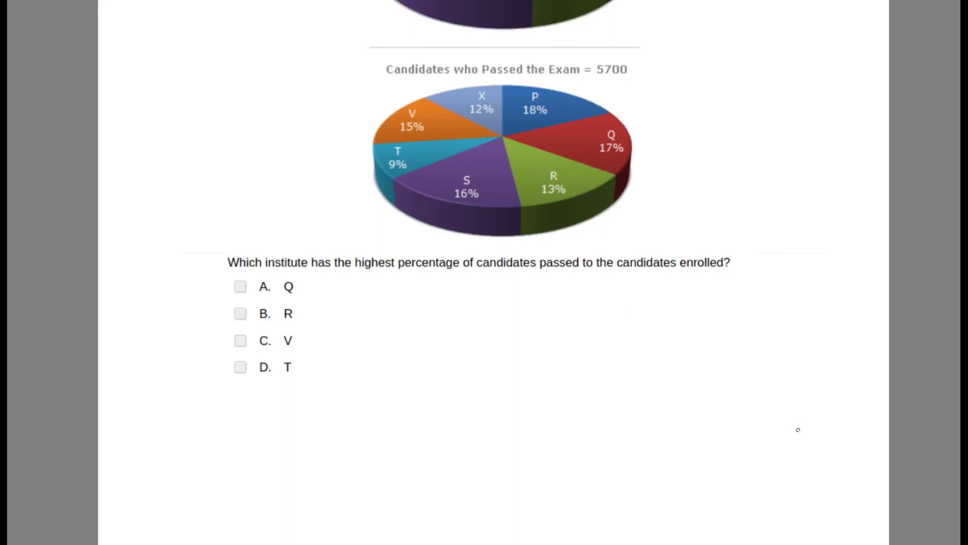
mouse_move(509, 335)
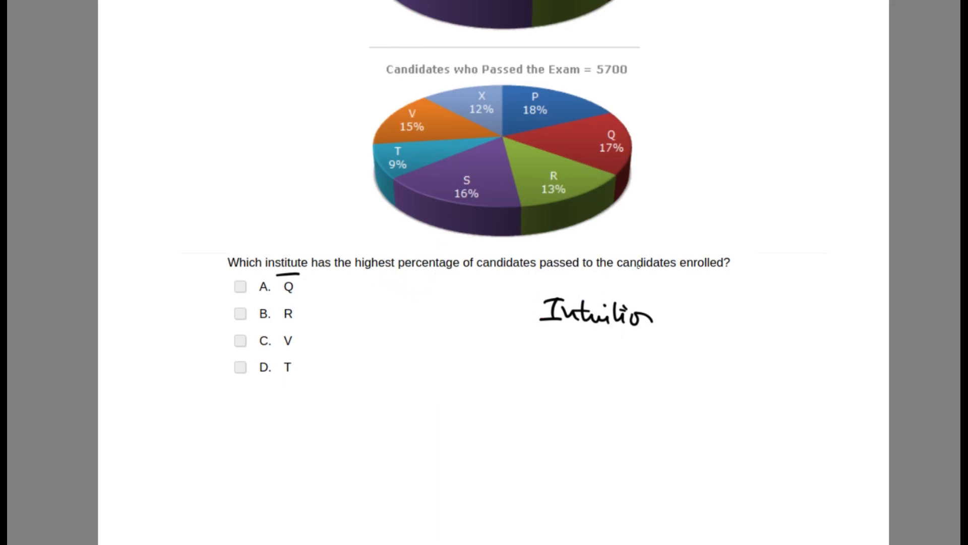
mouse_move(777, 268)
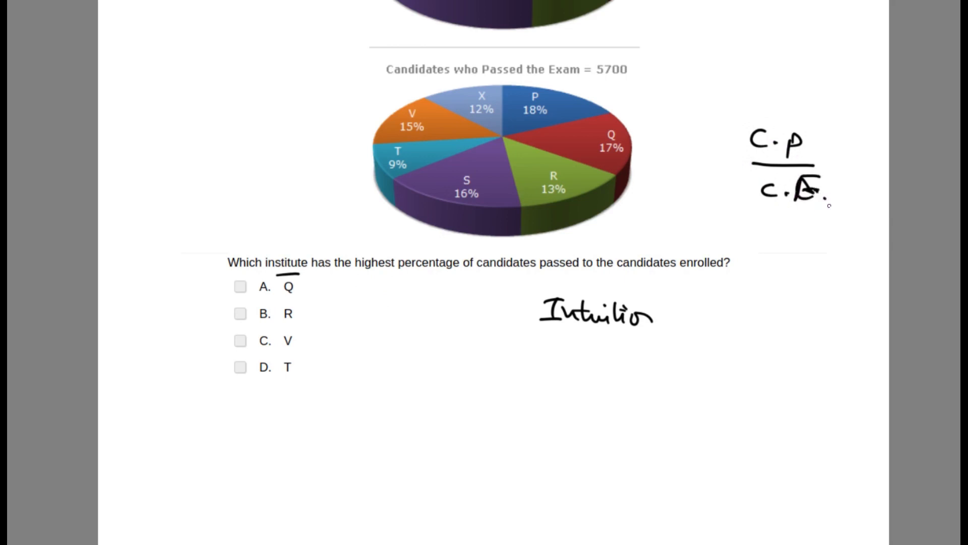
Step: Cross out institutes X and P on the chart as non-candidates
scroll(down, 3)
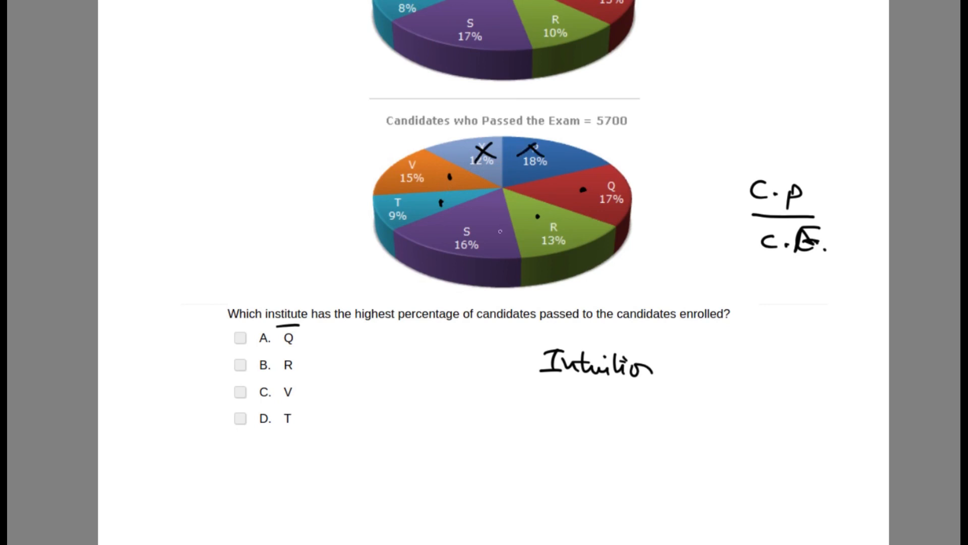
drag(468, 246, 499, 221)
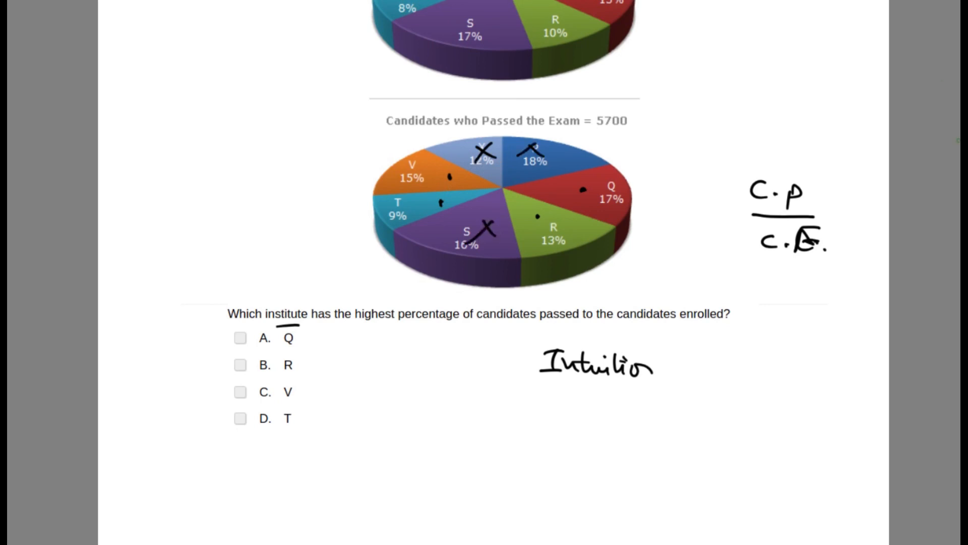
scroll(down, 3)
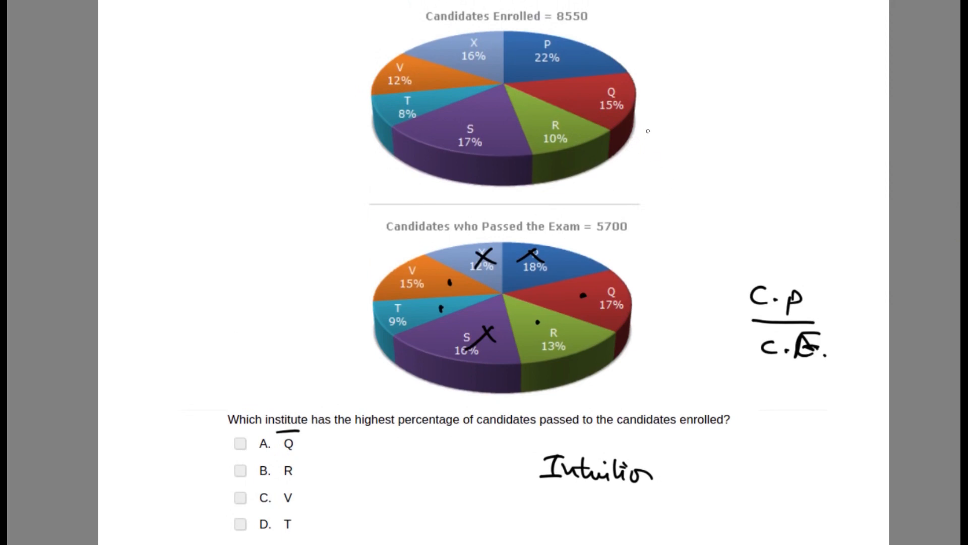
Step: Draw arrows beside the enrolled Q slice and the remaining candidate slices
drag(648, 127, 678, 123)
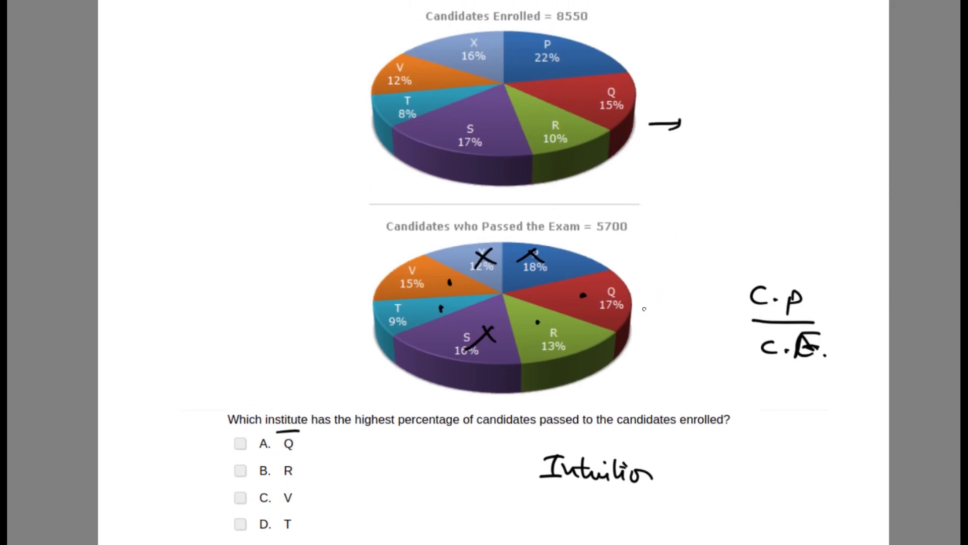
drag(645, 308, 670, 302)
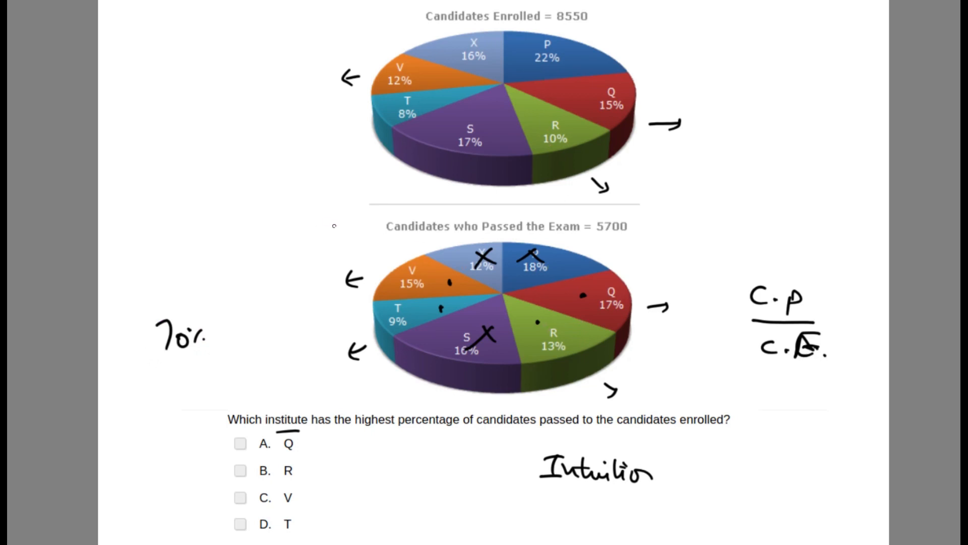
mouse_move(285, 157)
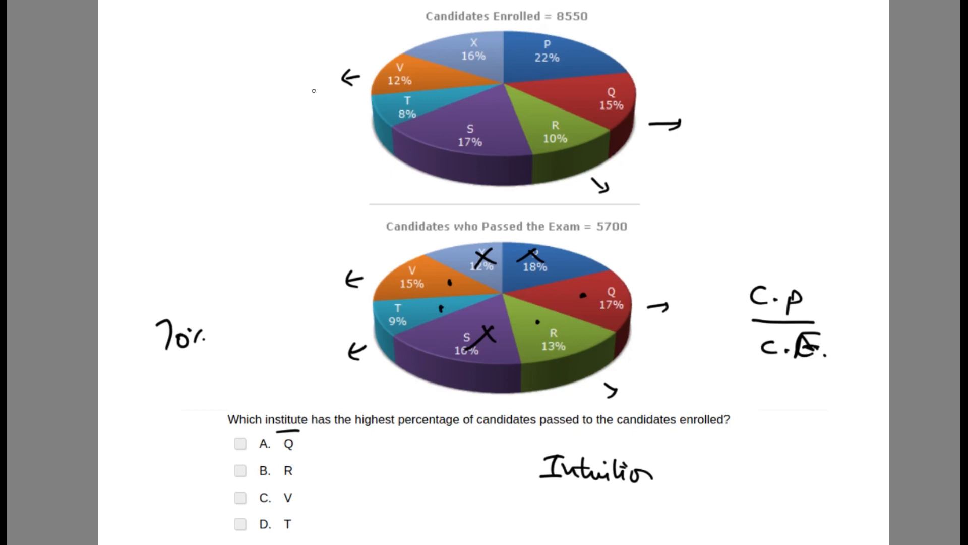
Step: Write R's enrolled count 8550 × 10% = 855 with a divider line below
text(85)
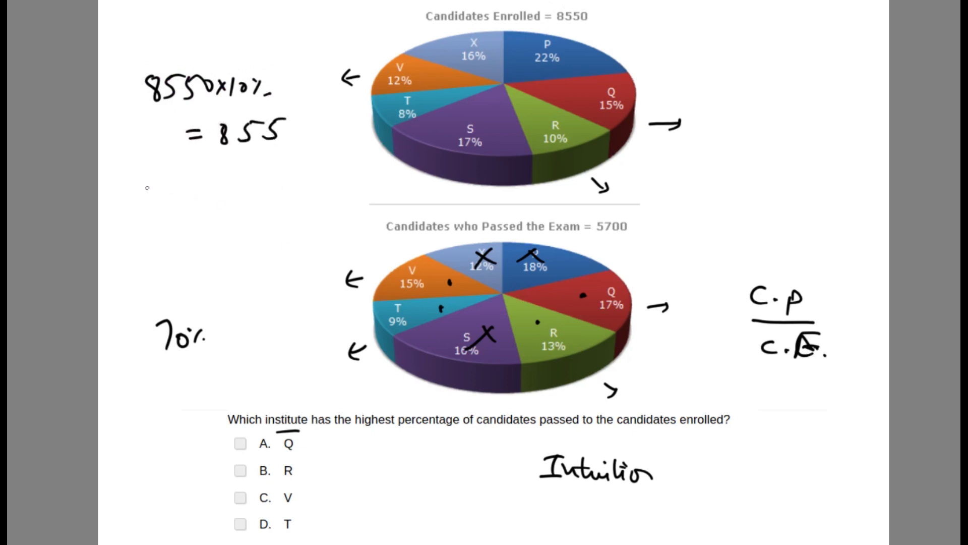
drag(136, 161, 185, 159)
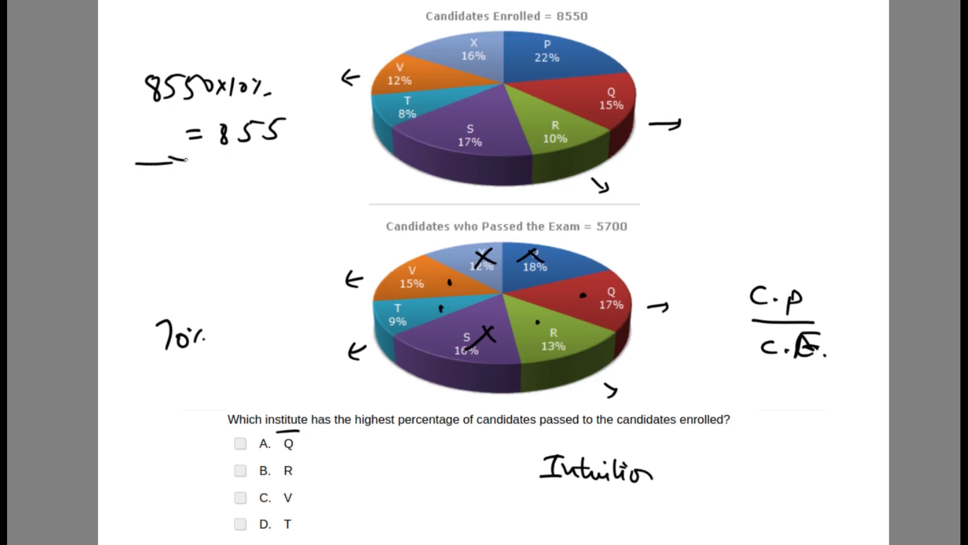
drag(163, 162, 291, 161)
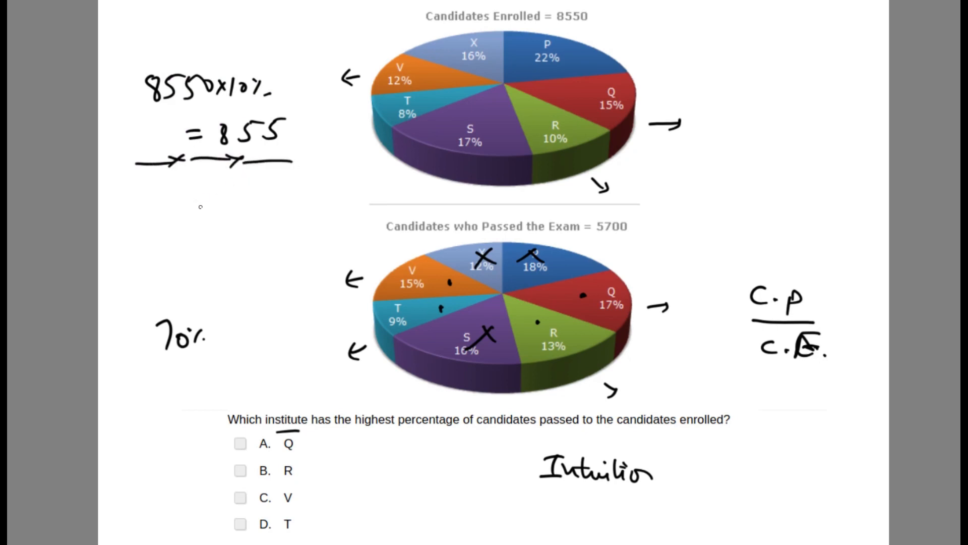
mouse_move(149, 188)
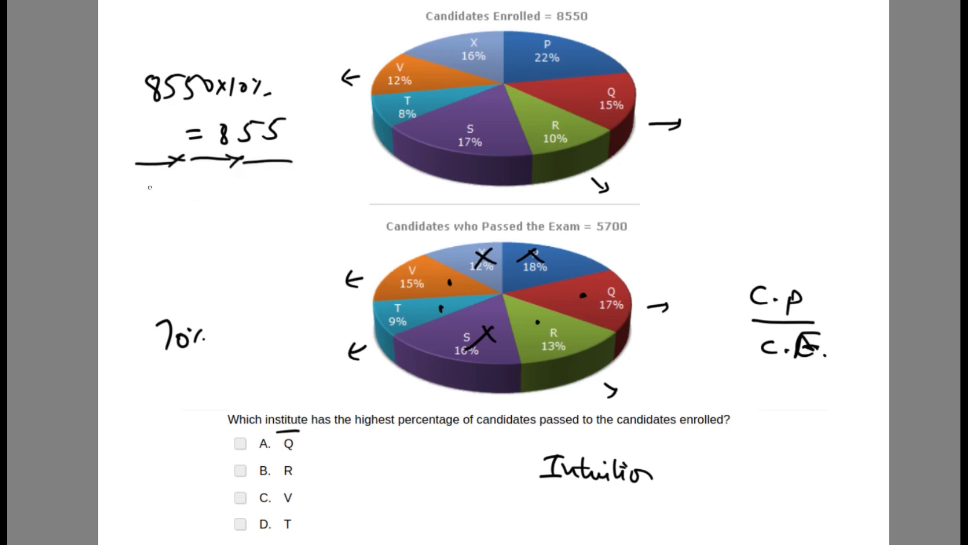
Step: Begin R's passed count as 5700 × 0.13
text(5700x0.13)
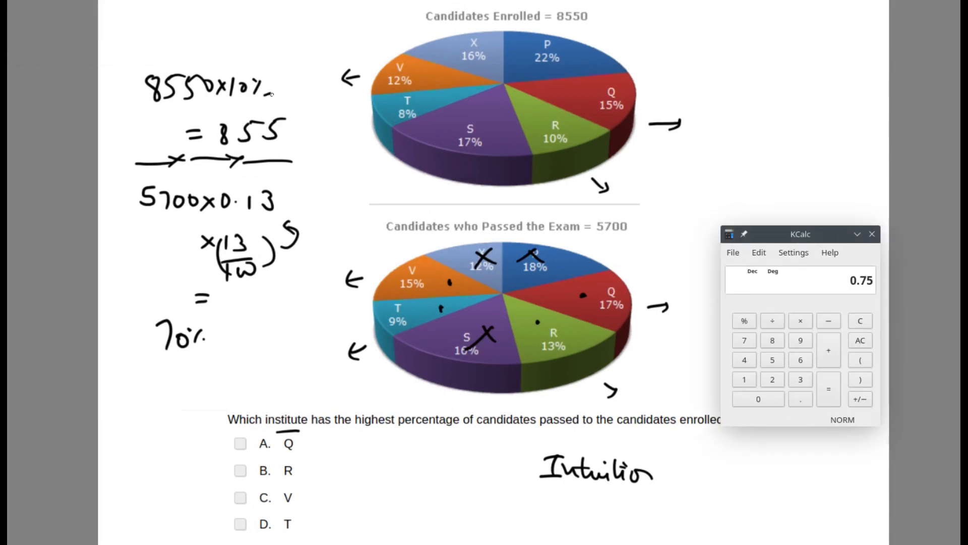
Step: Clear KCalc and multiply 5700 by 0.13 to get R's passed count 741
click(860, 319)
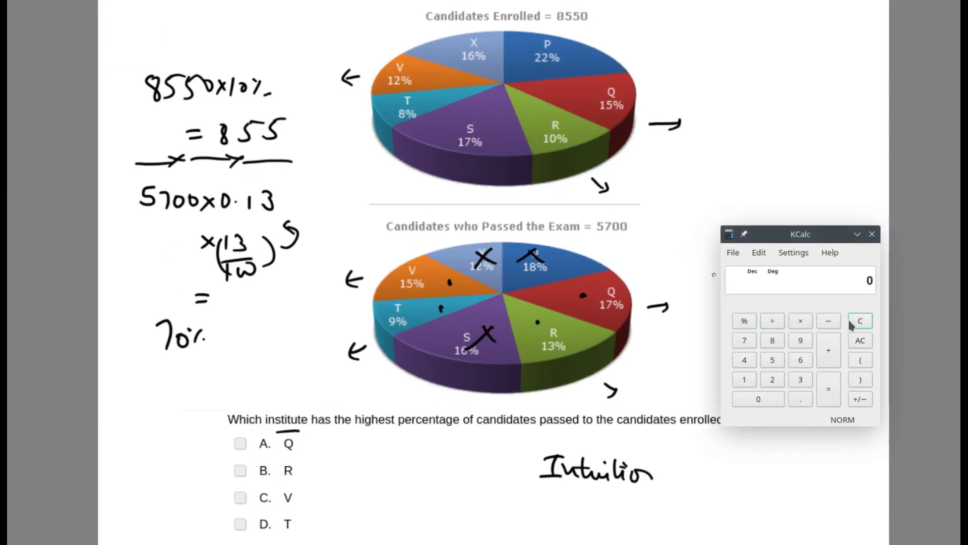
click(771, 339)
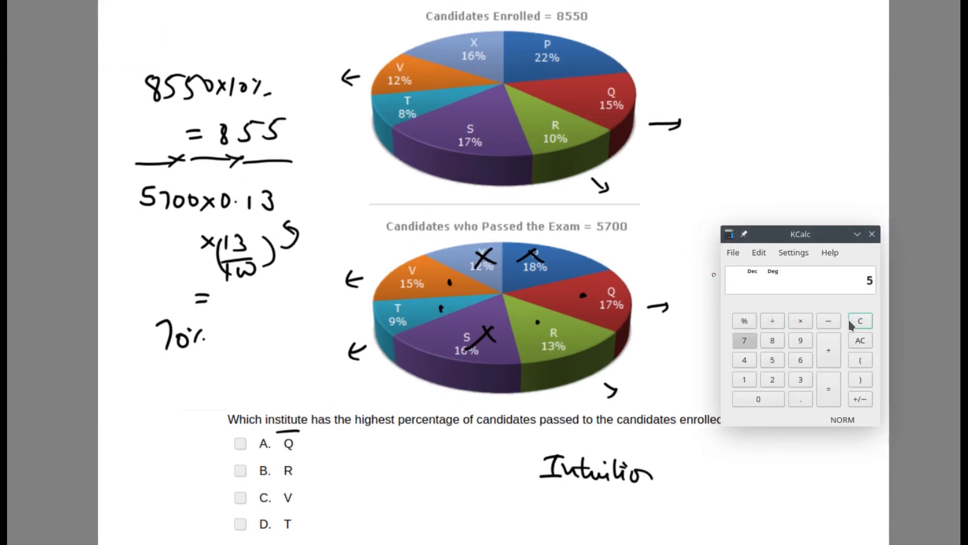
click(744, 340)
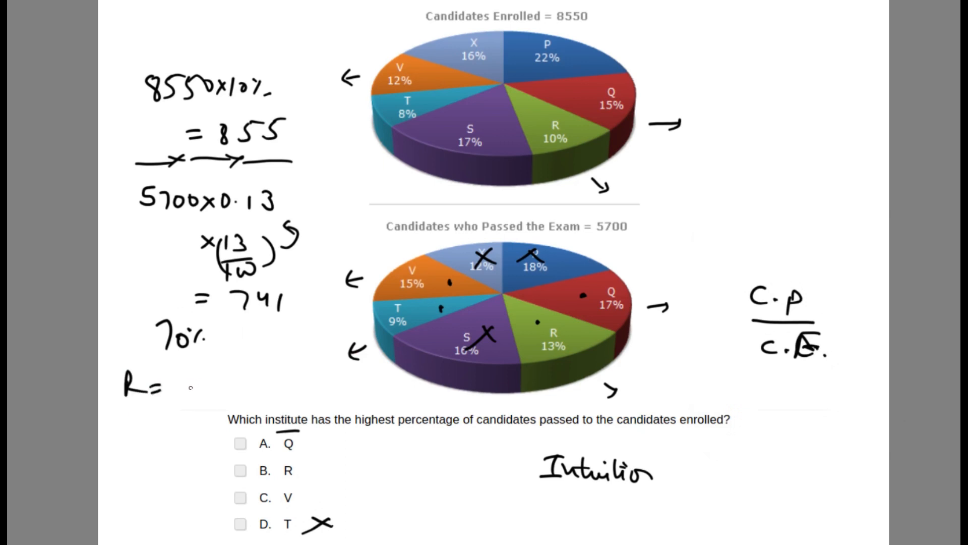
Step: Record R's ratio as 86.66 and start Q's working with 8550 × 0.15
text(86.)
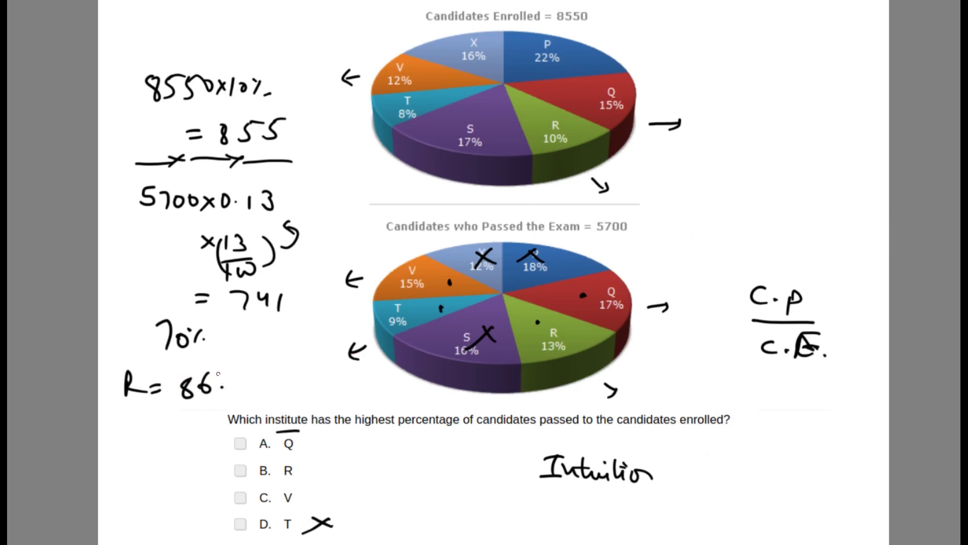
text(66)
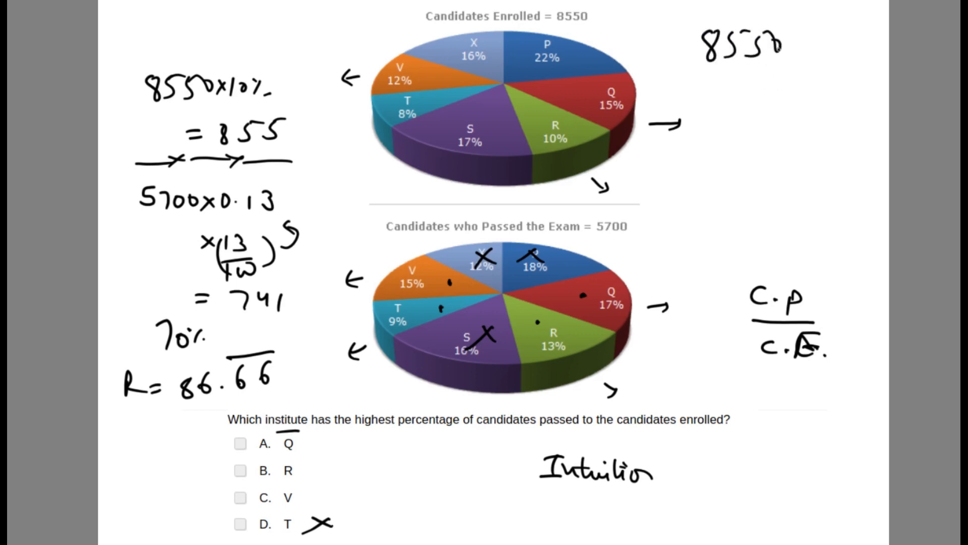
text(×0.15)
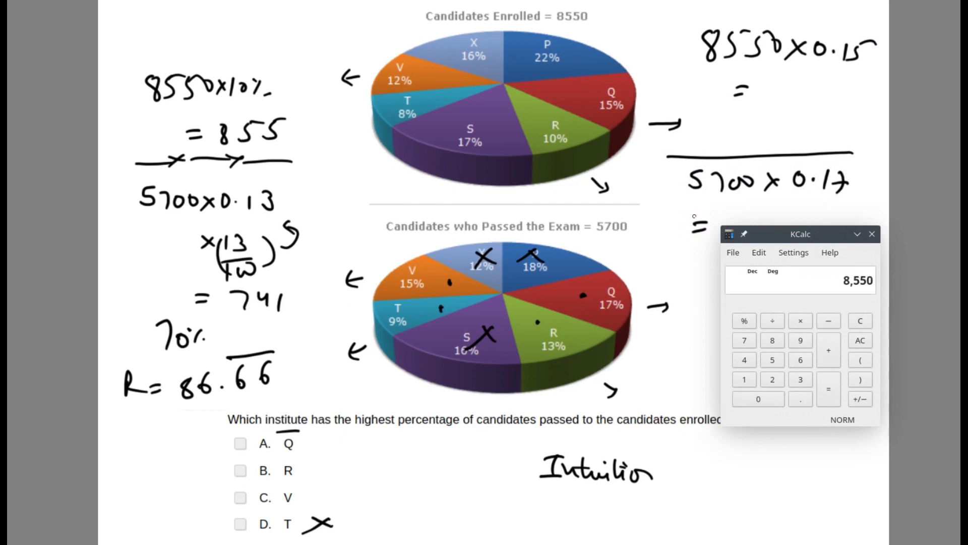
Step: Compute Q's 8550×0.15 = 1282.5 and 5700×0.17 = 969, ratio 969/1282.5 ≈ 0.7556, start 8550×0.12, and close KCalc
click(827, 389)
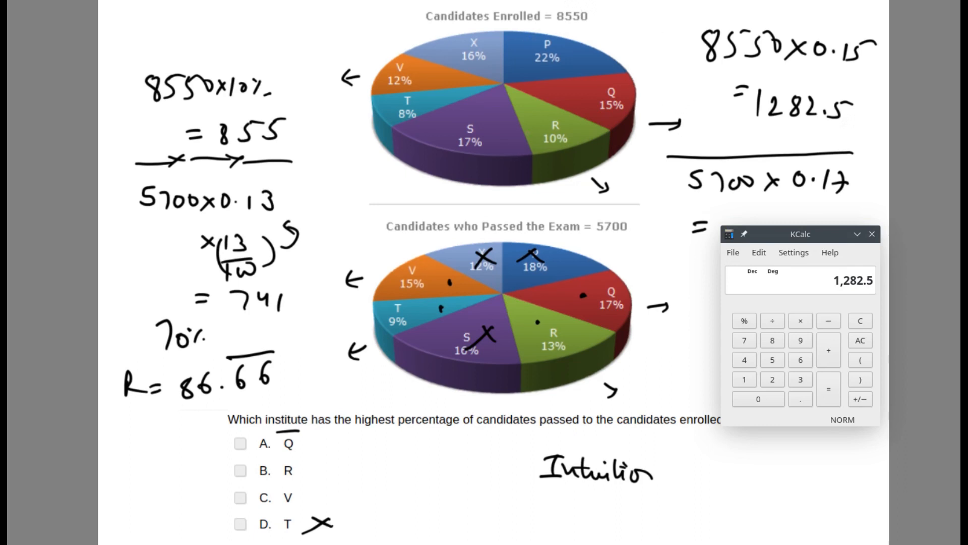
mouse_move(835, 236)
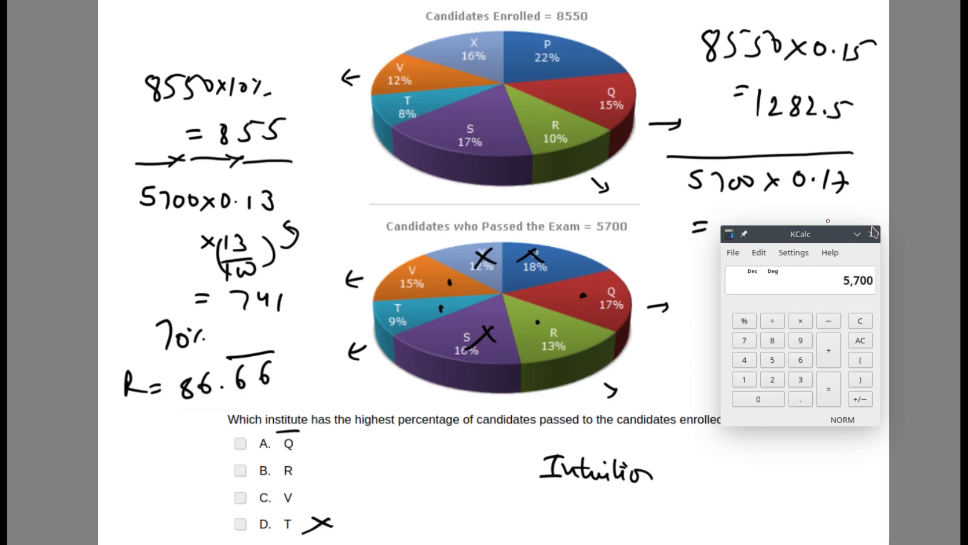
click(743, 380)
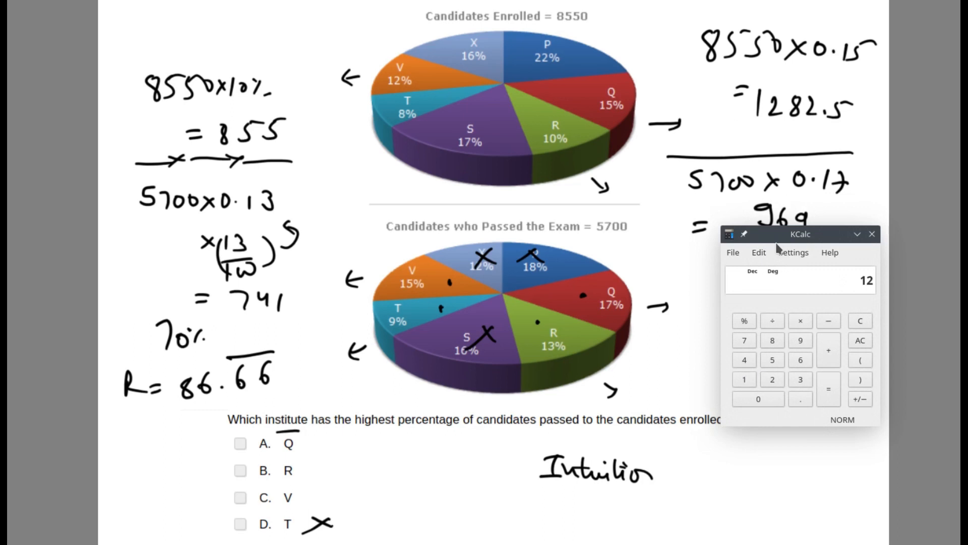
click(827, 390)
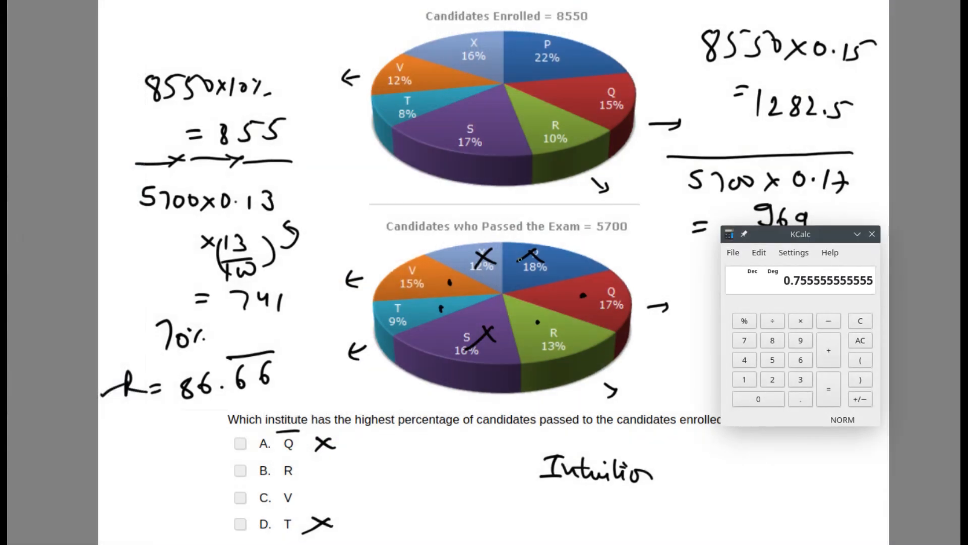
click(859, 340)
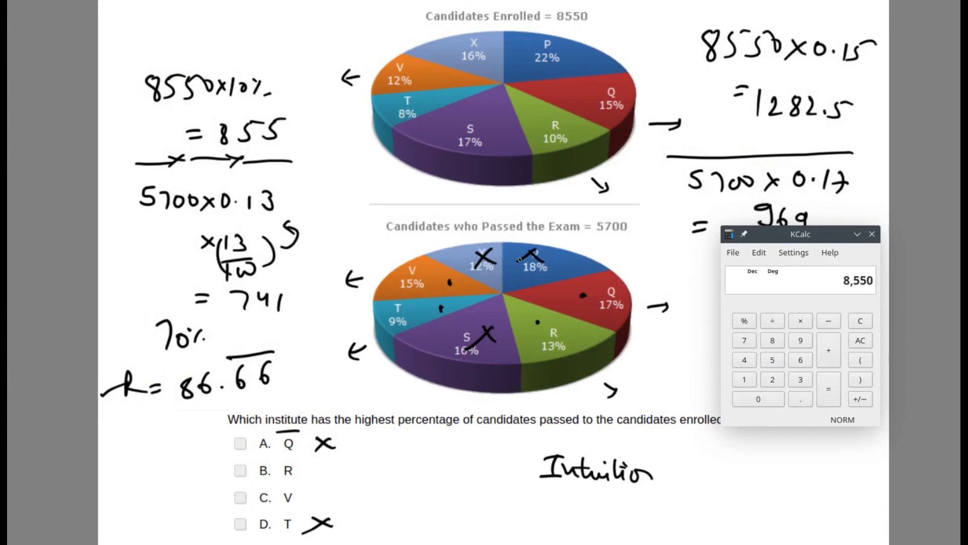
click(859, 340)
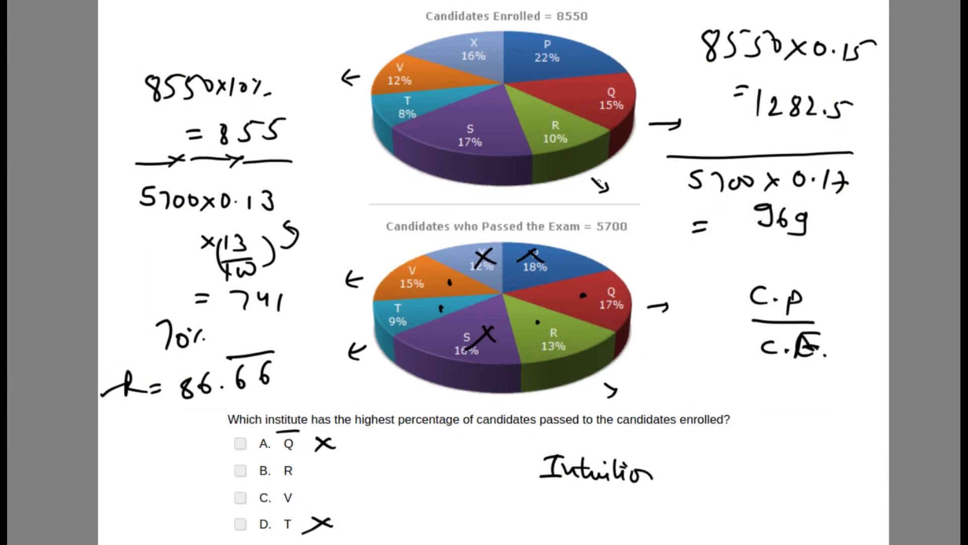
Step: Compute V's 5700×0.15 divided by 1026 ≈ 0.8333 and close KCalc
text(1026)
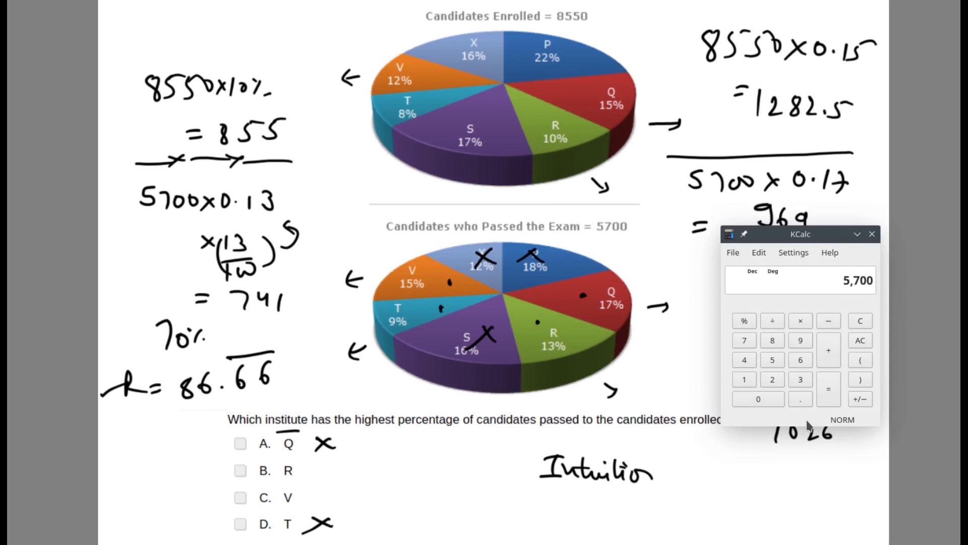
click(772, 359)
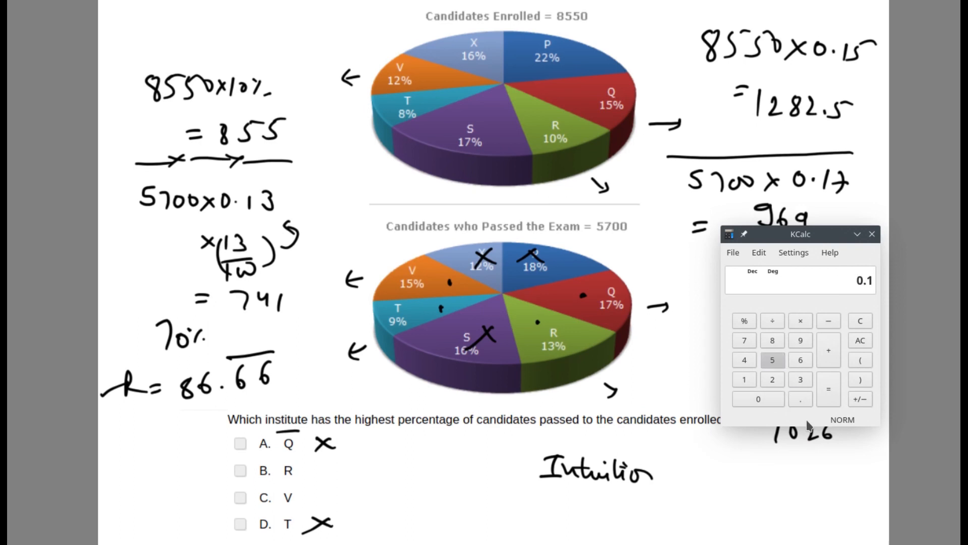
click(771, 359)
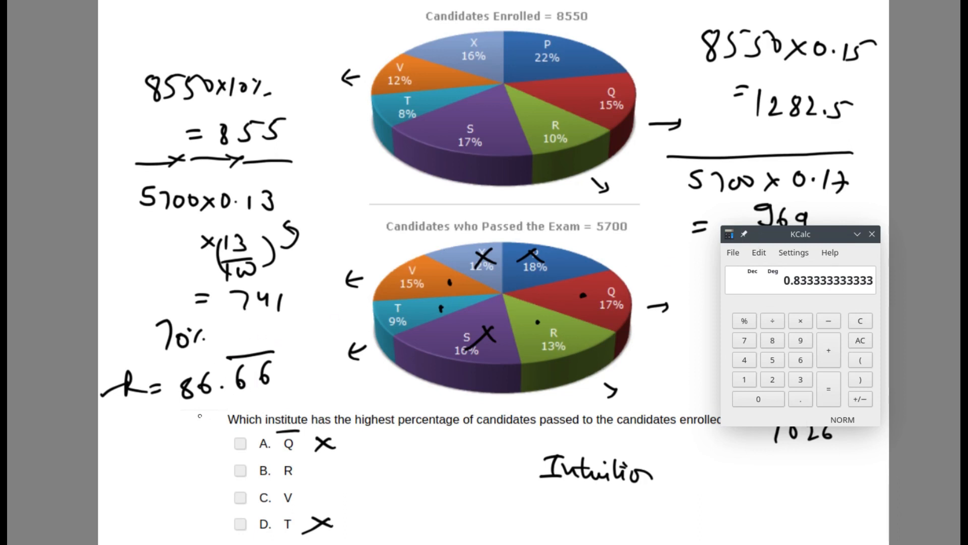
click(871, 233)
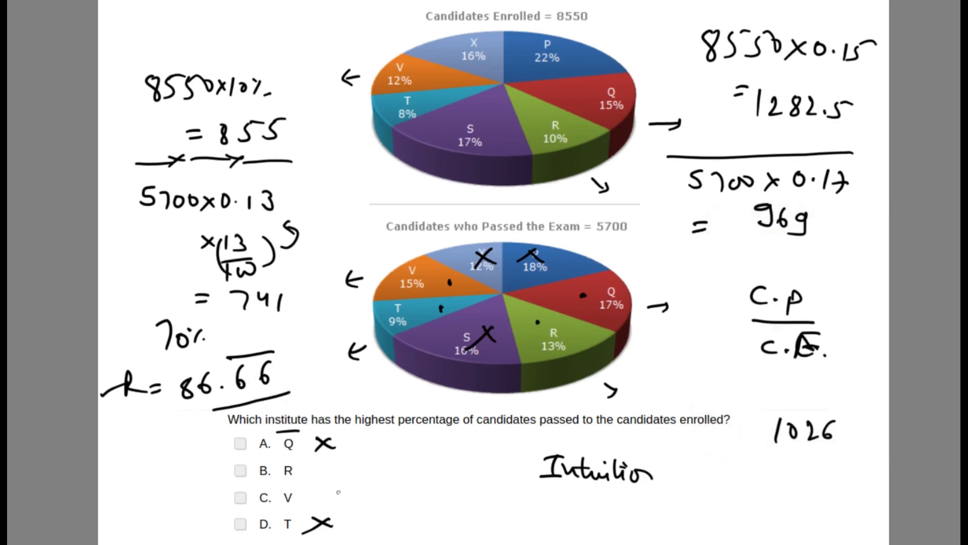
Step: Cross out option V, tick R as the answer and write 86.66 beside it
drag(318, 488, 331, 509)
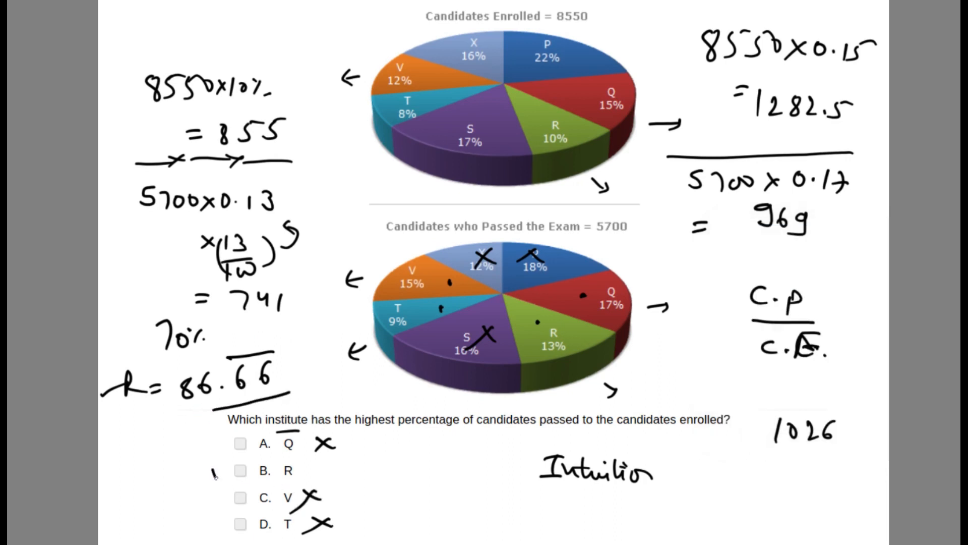
click(240, 470)
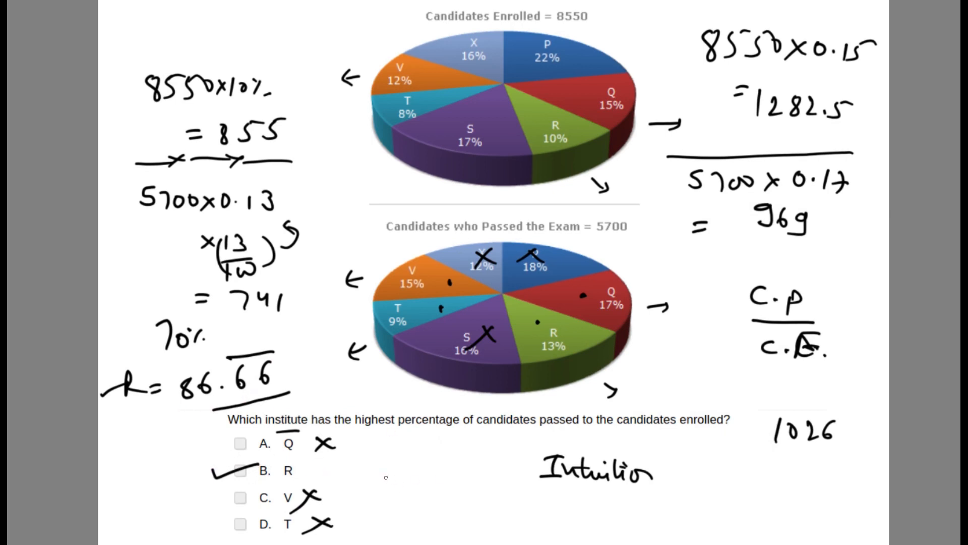
text(86.66)
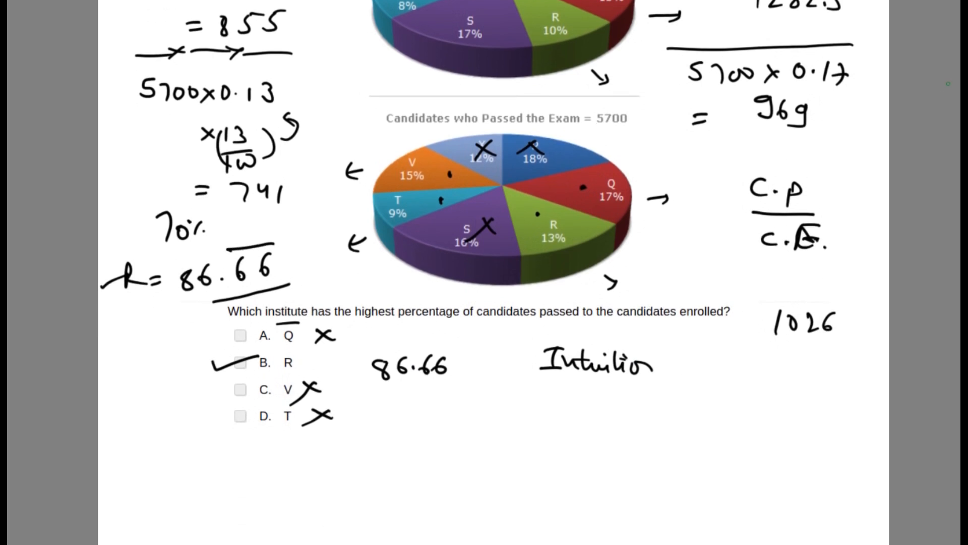
scroll(down, 3)
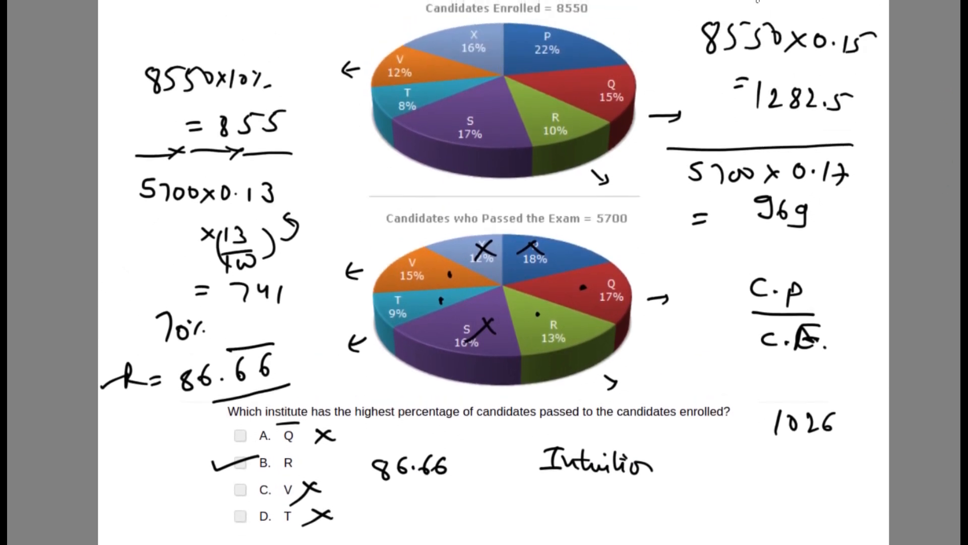